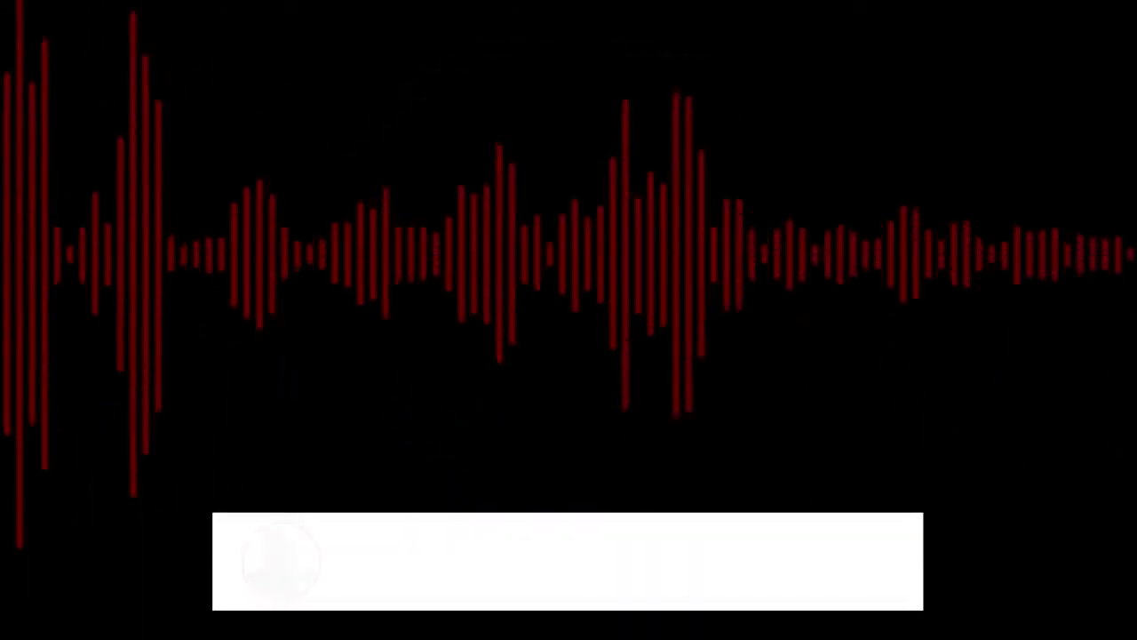
pyautogui.click(741, 561)
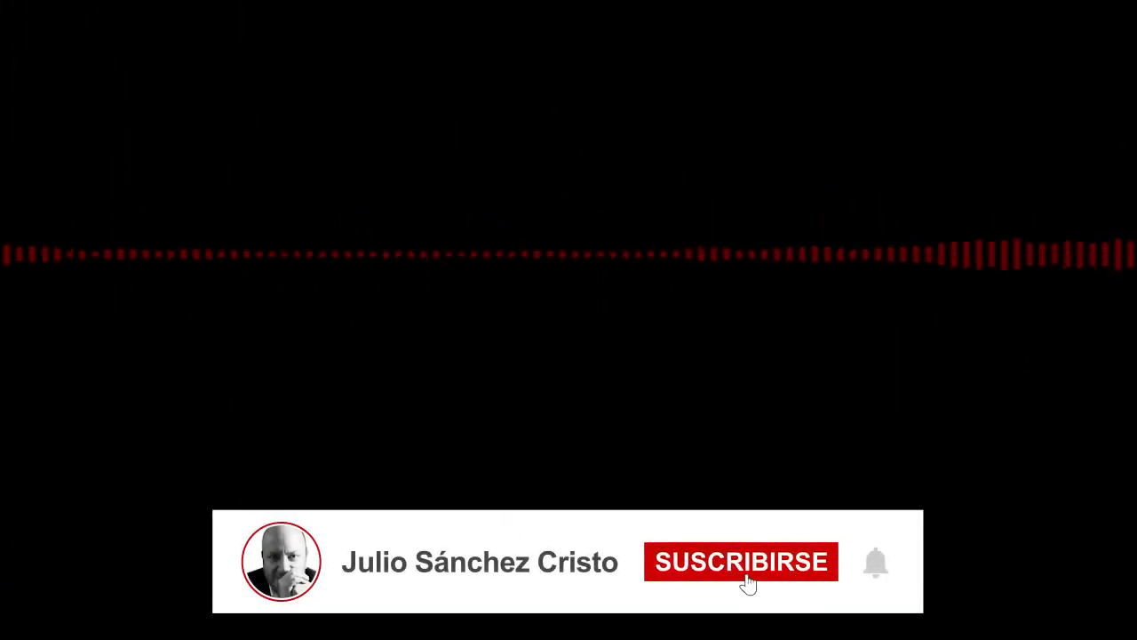
pyautogui.click(739, 561)
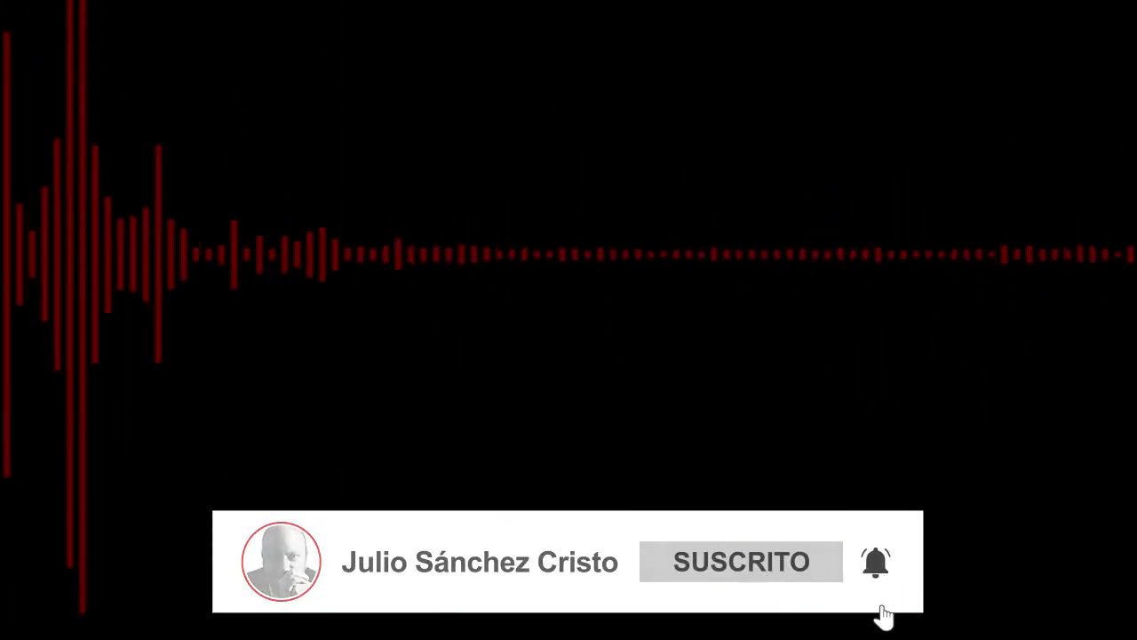